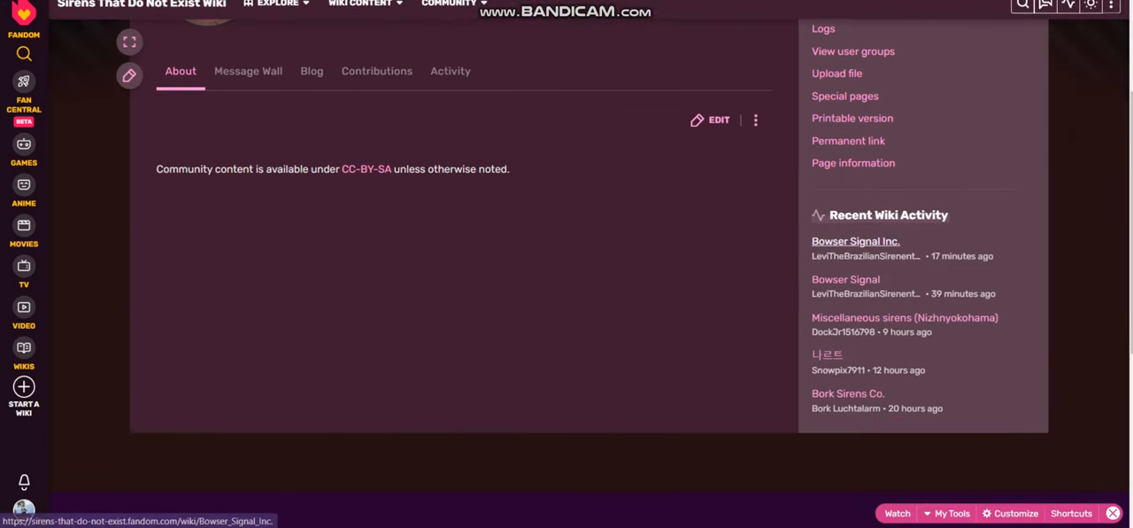
- Read the Bowser Signal Inc. article from Recent Wiki Activity down to its comments section
click(856, 241)
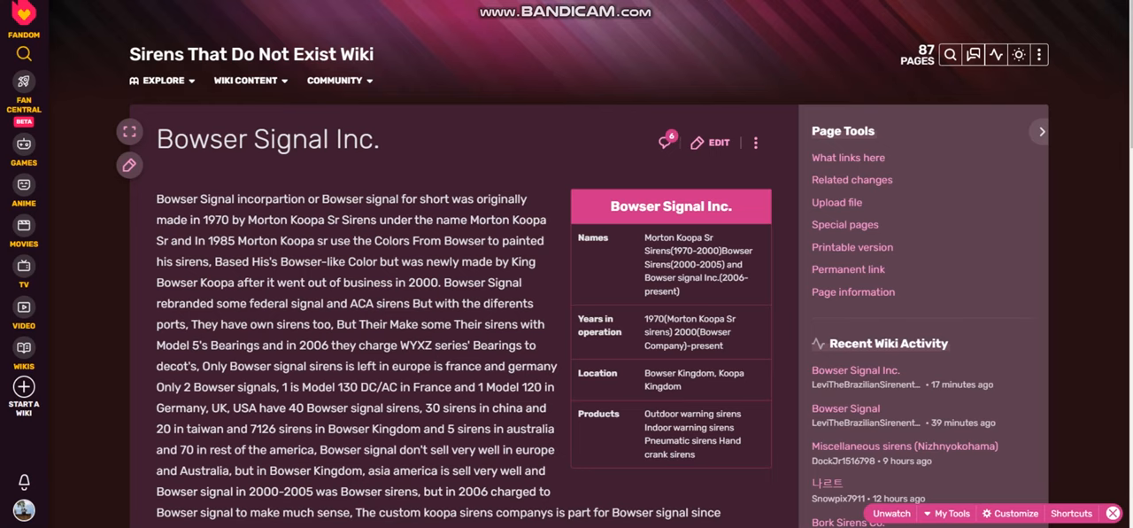
scroll(down, 3)
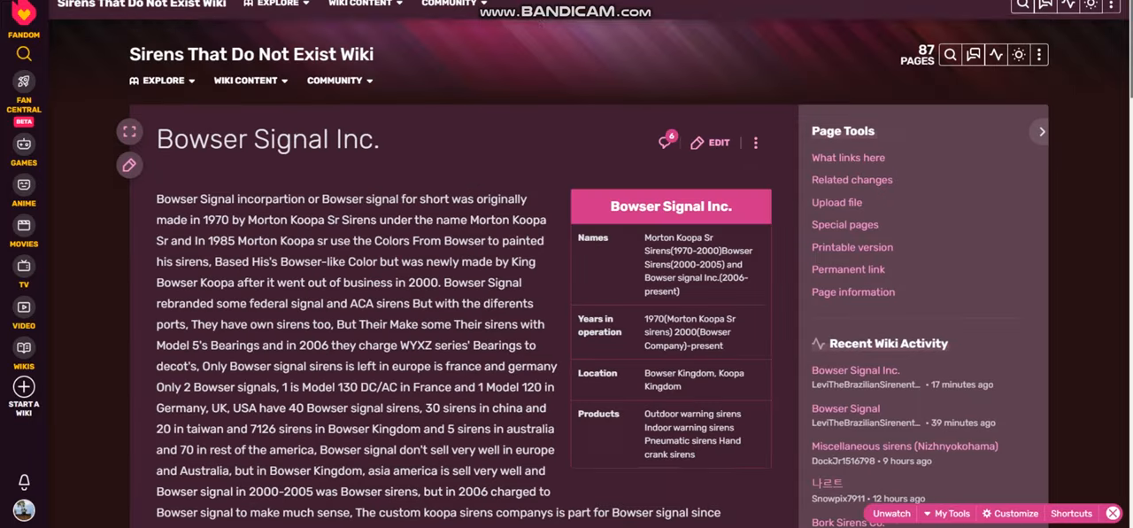
scroll(down, 3)
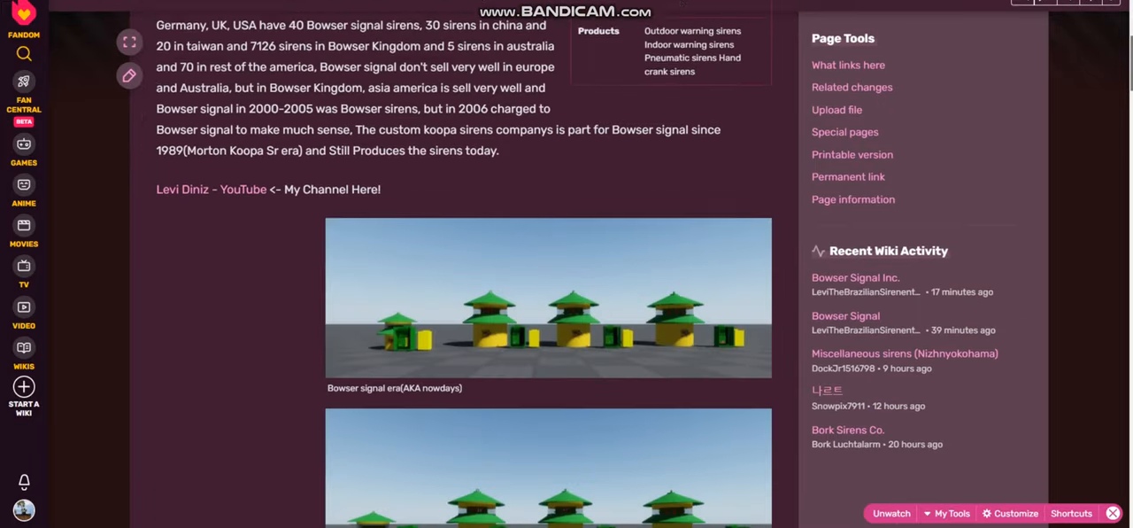
scroll(down, 3)
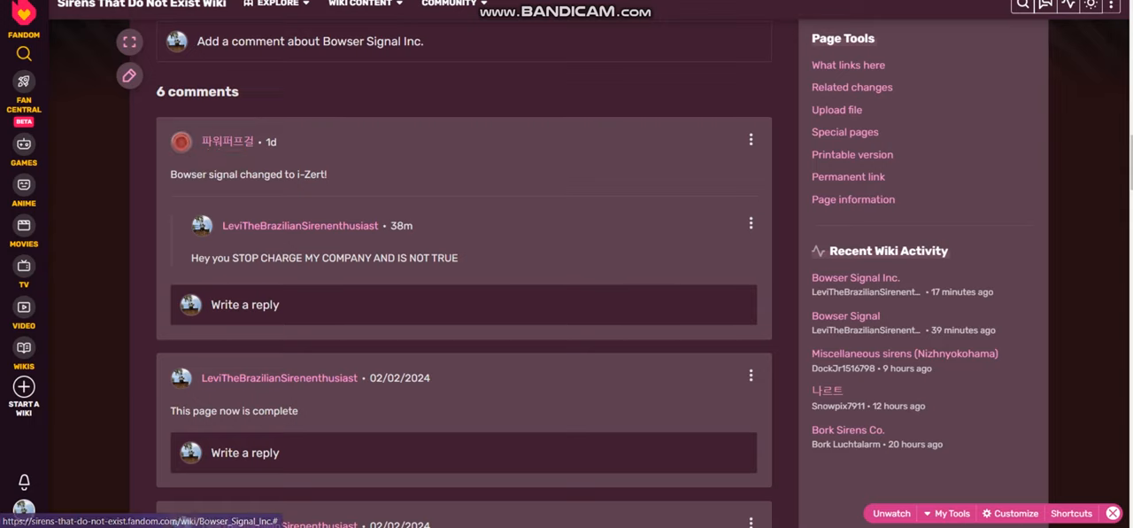
mouse_move(181, 142)
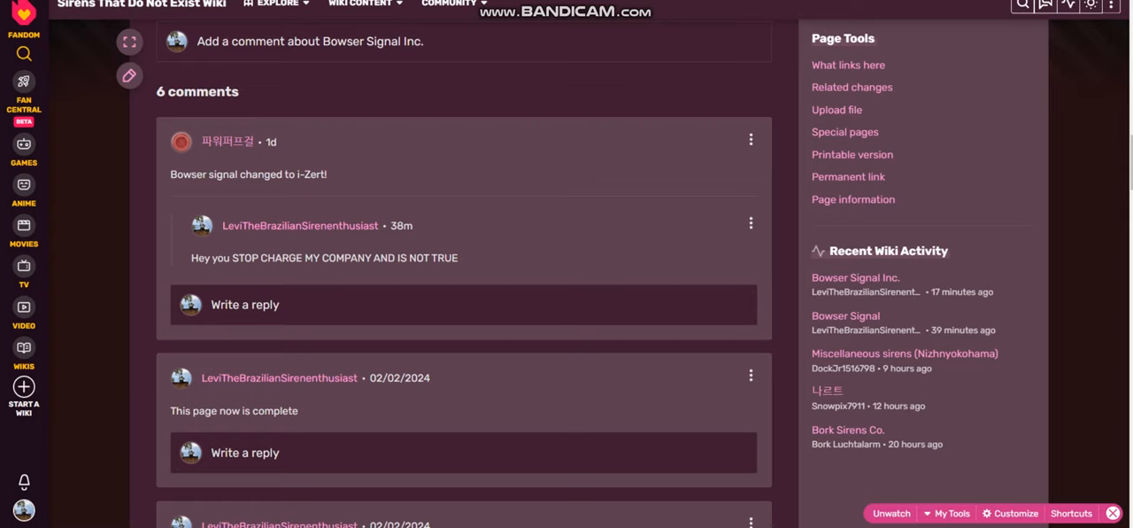
- Check the first comment's options menu, then go to that commenter's user profile
click(751, 138)
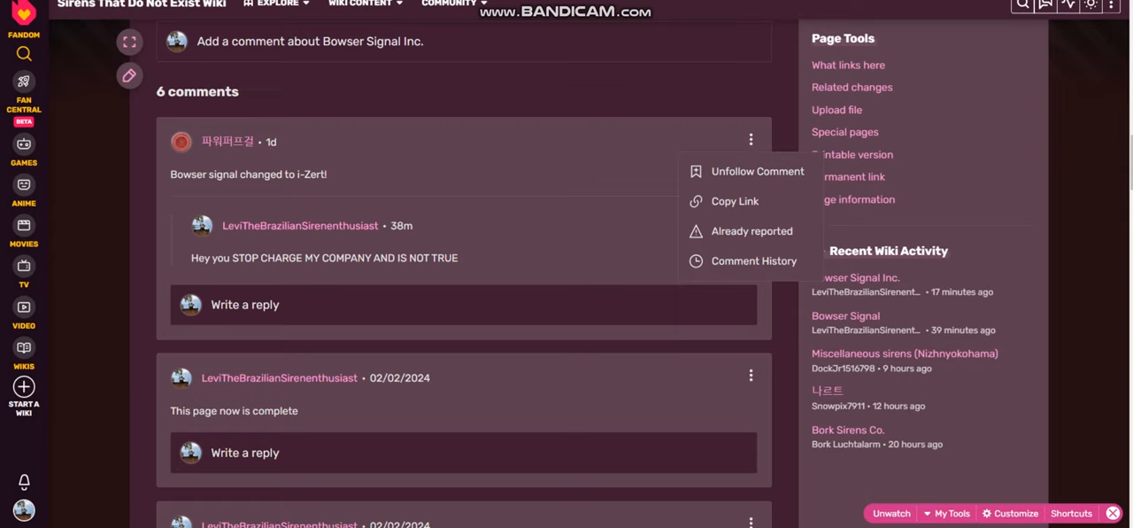
click(751, 138)
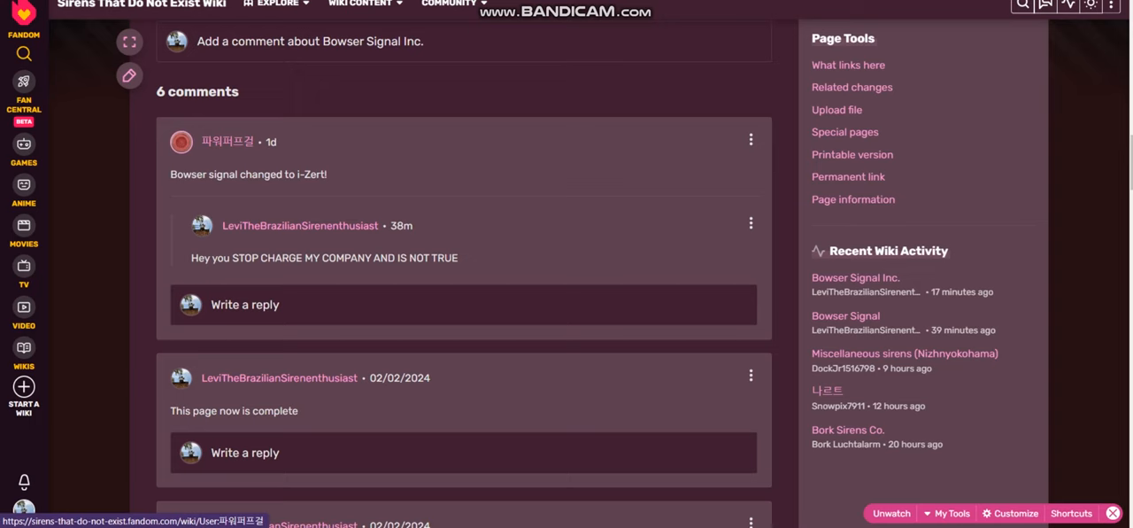
click(229, 141)
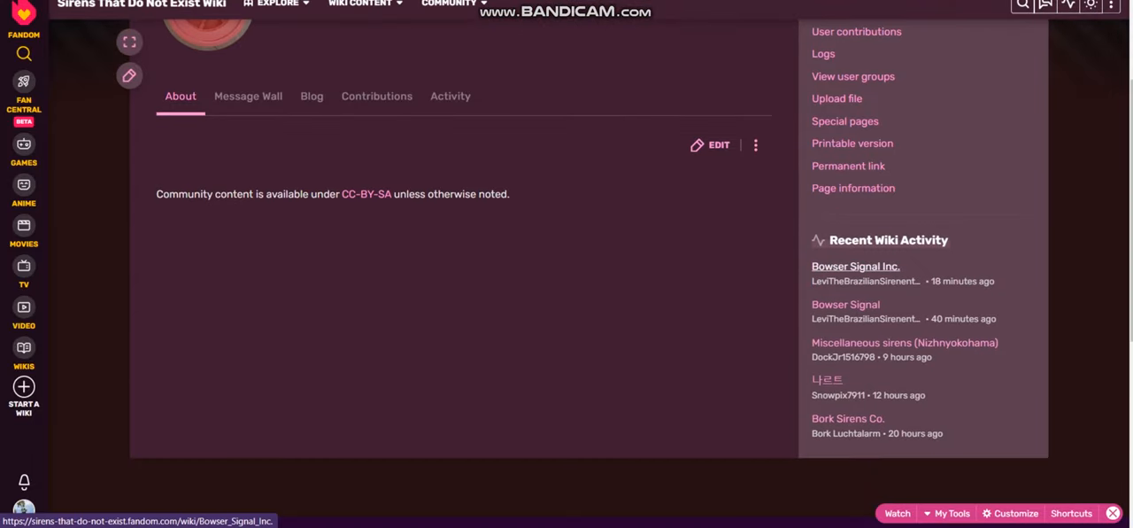
- Return to the Bowser Signal Inc. article and start editing it
click(855, 265)
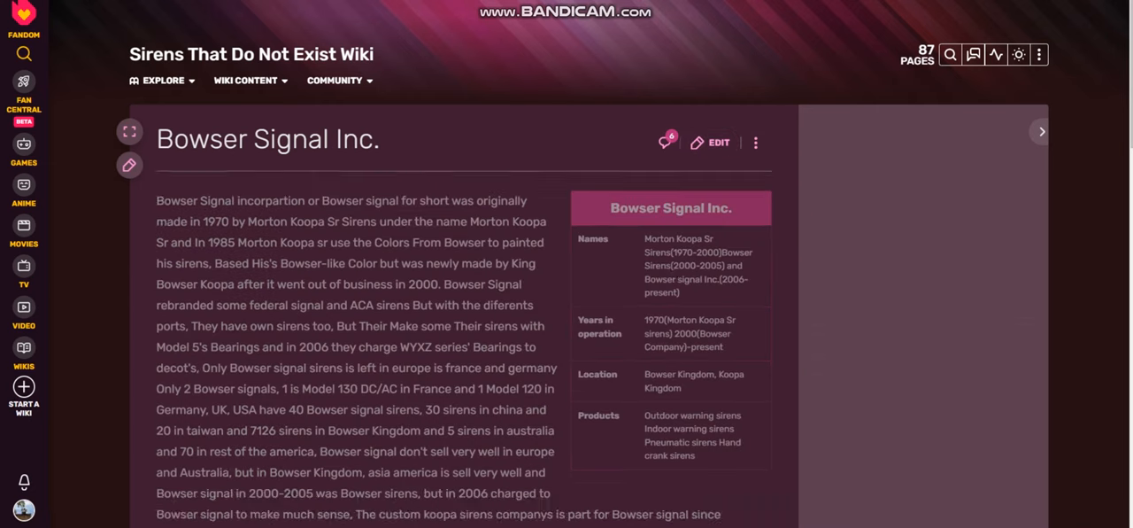
click(710, 144)
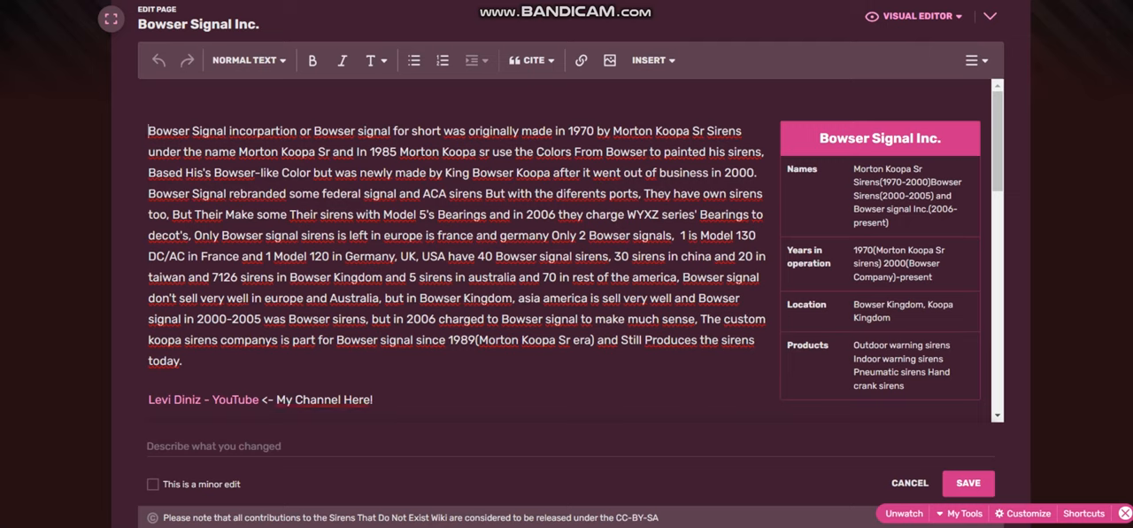
- Scroll through the article's text and images in the visual editor
scroll(down, 3)
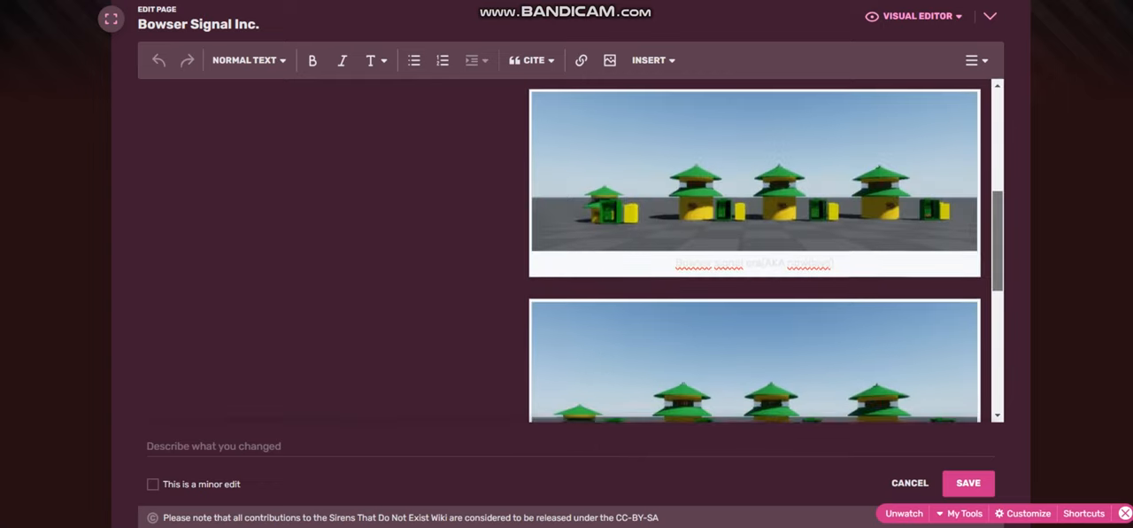
scroll(down, 3)
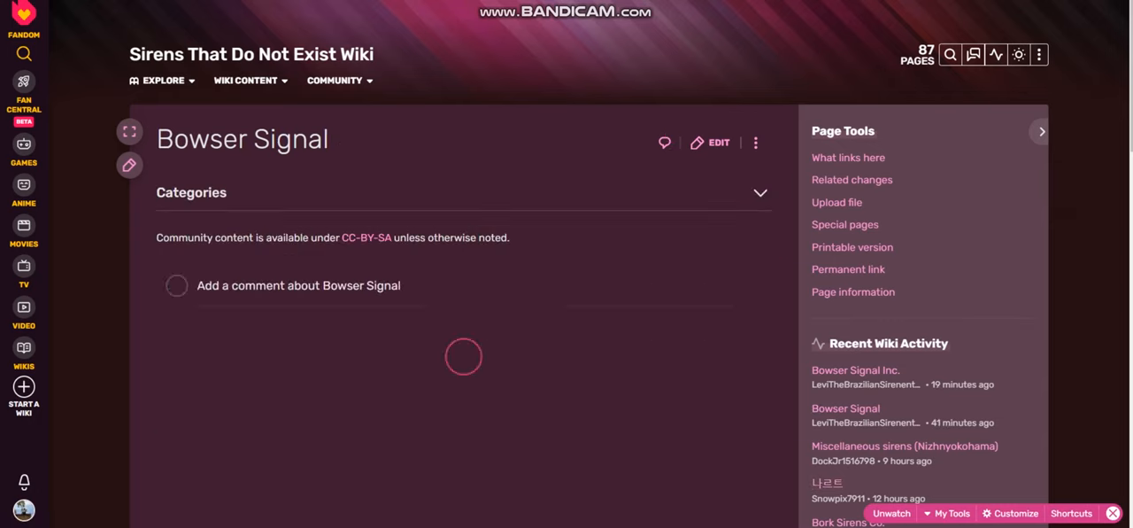
- Purge the Bowser Signal page's cache from the more-actions menu and confirm
click(754, 142)
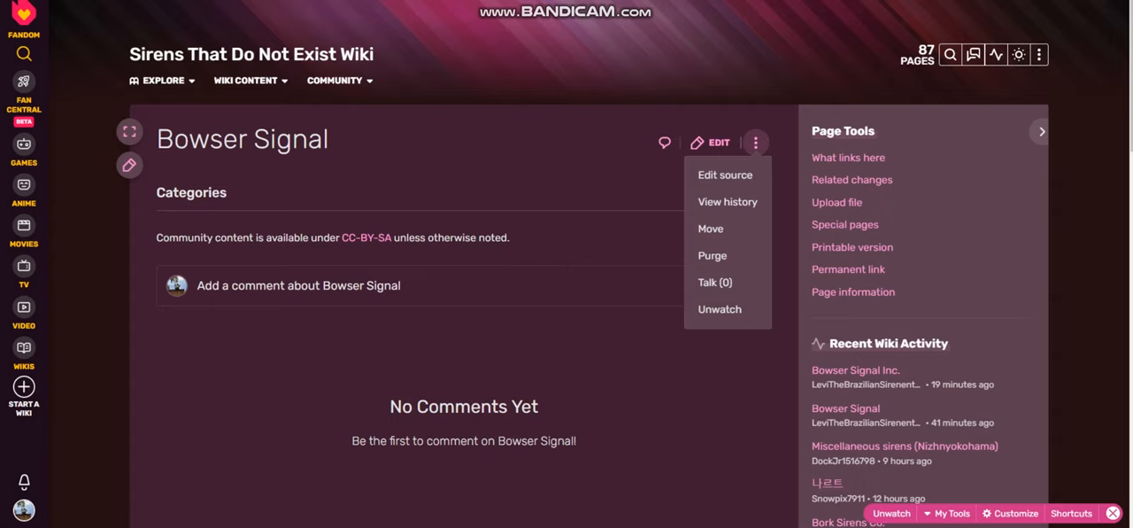
mouse_move(712, 255)
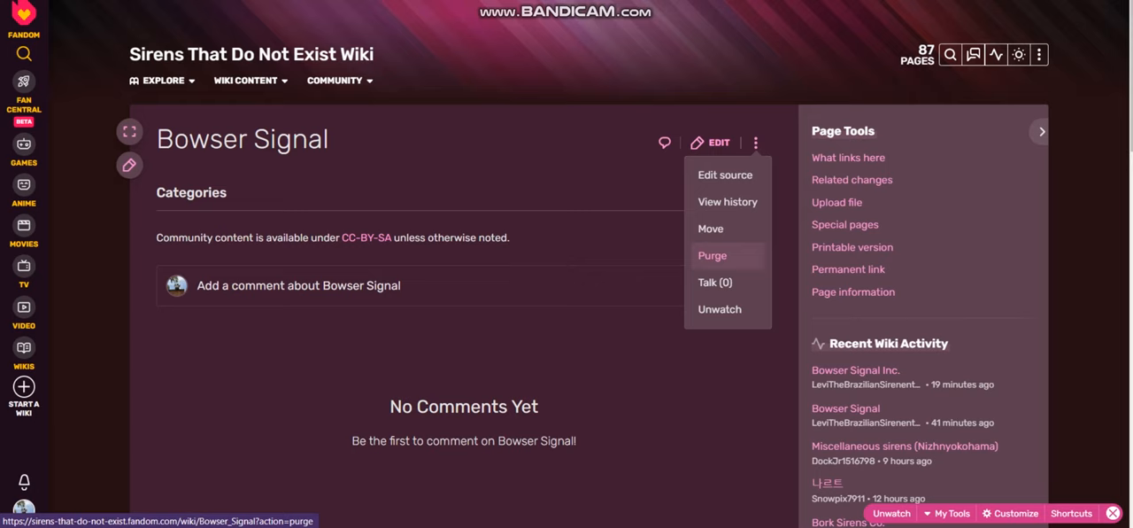
click(711, 255)
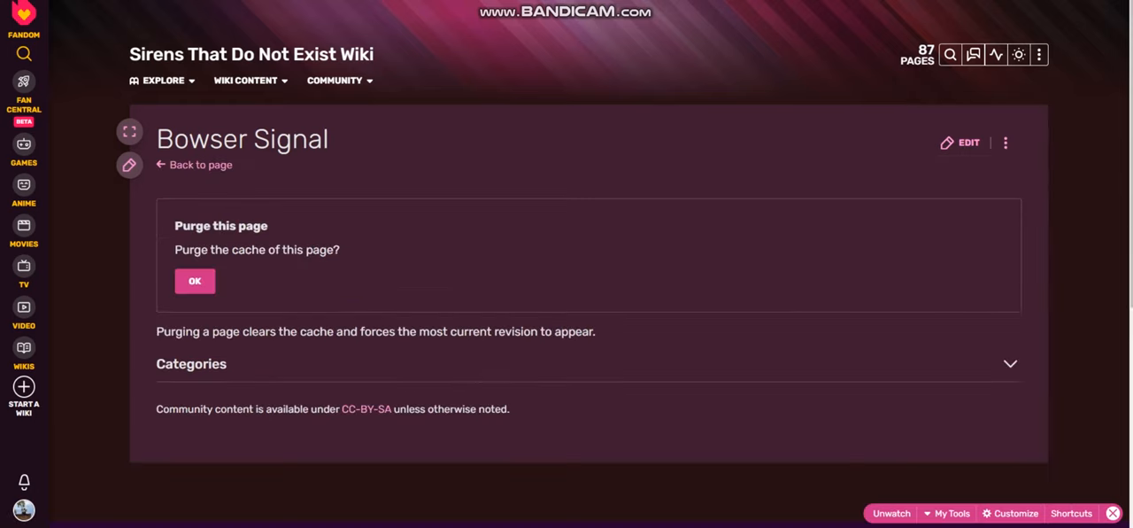
click(195, 280)
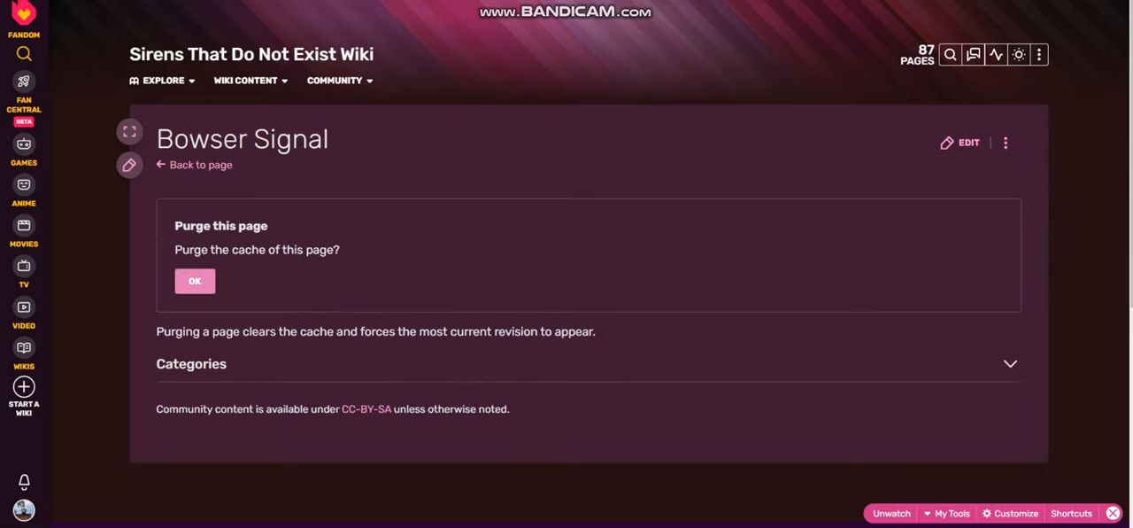
click(194, 280)
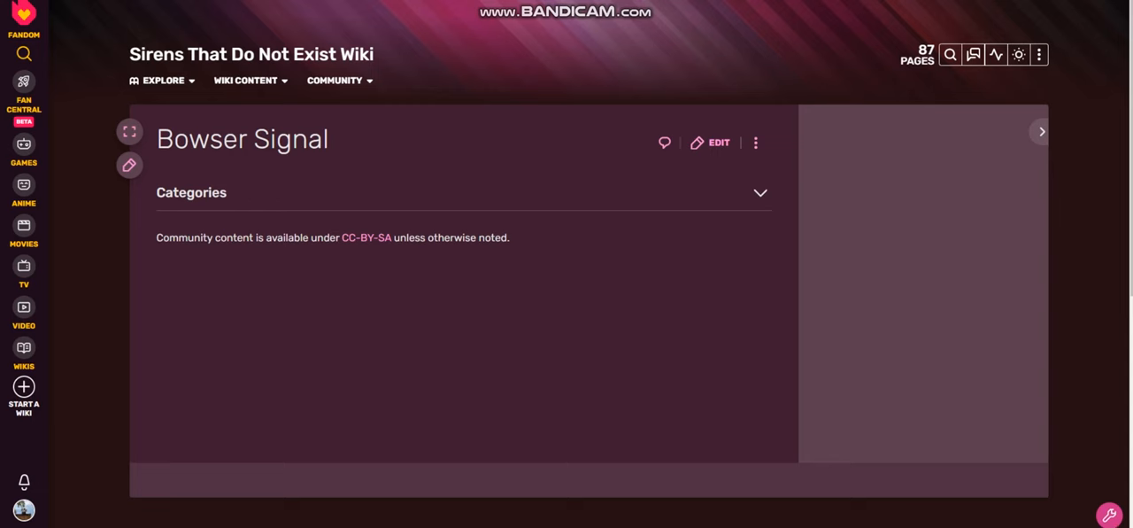
- Remove the Bowser Signal page from the watchlist via Unwatch
click(756, 143)
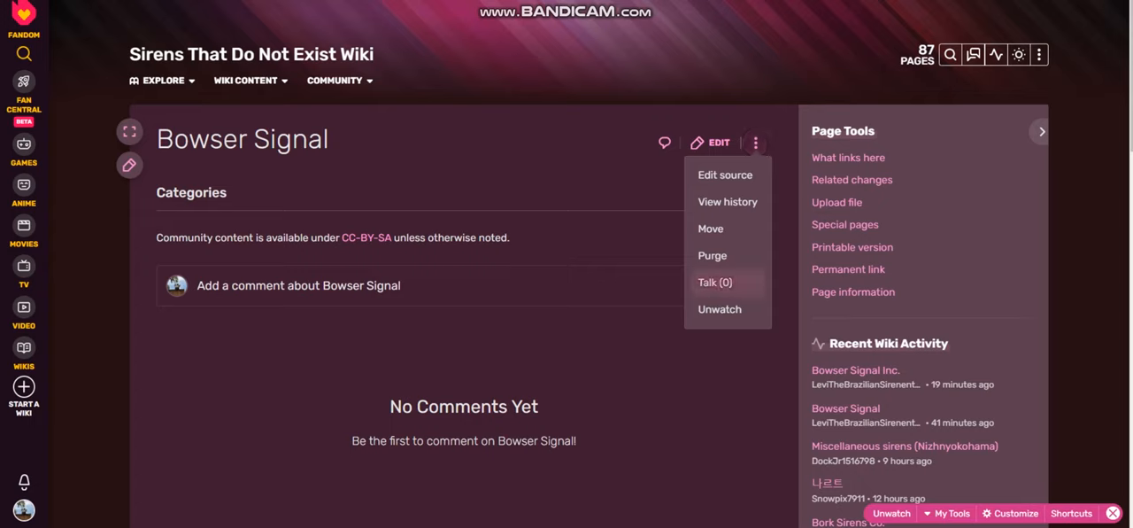
click(719, 309)
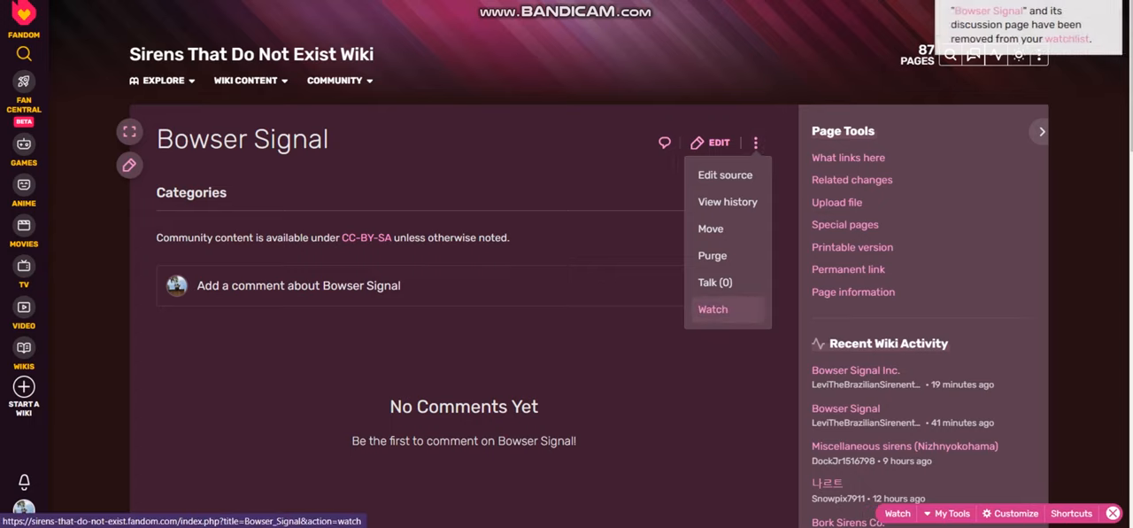
mouse_move(711, 309)
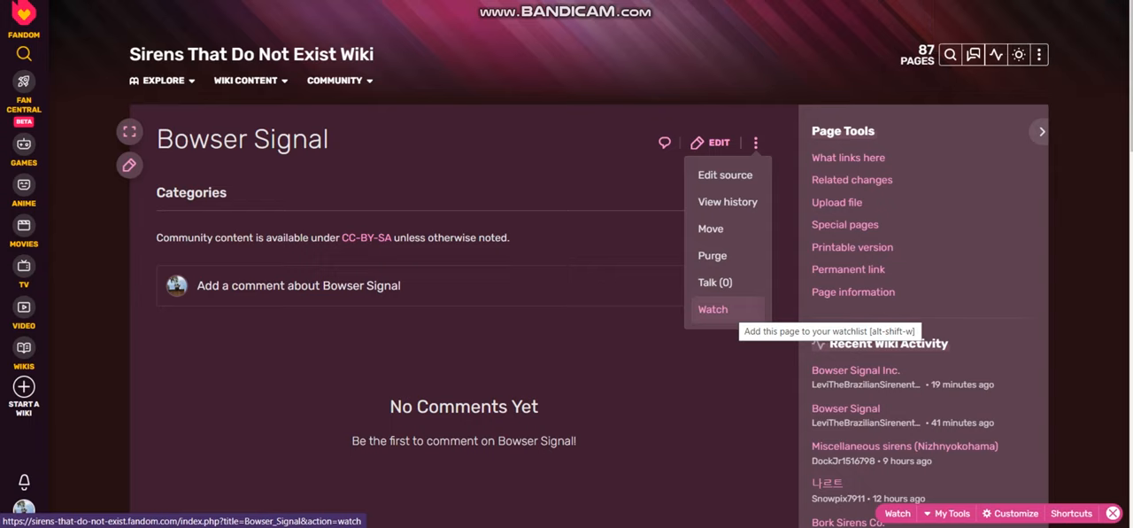
mouse_move(716, 281)
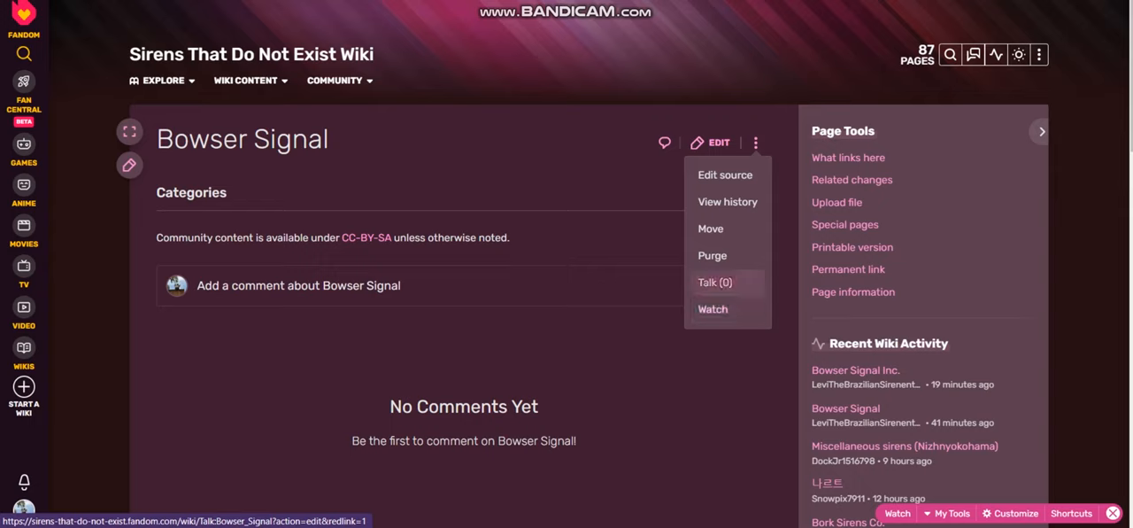
click(754, 142)
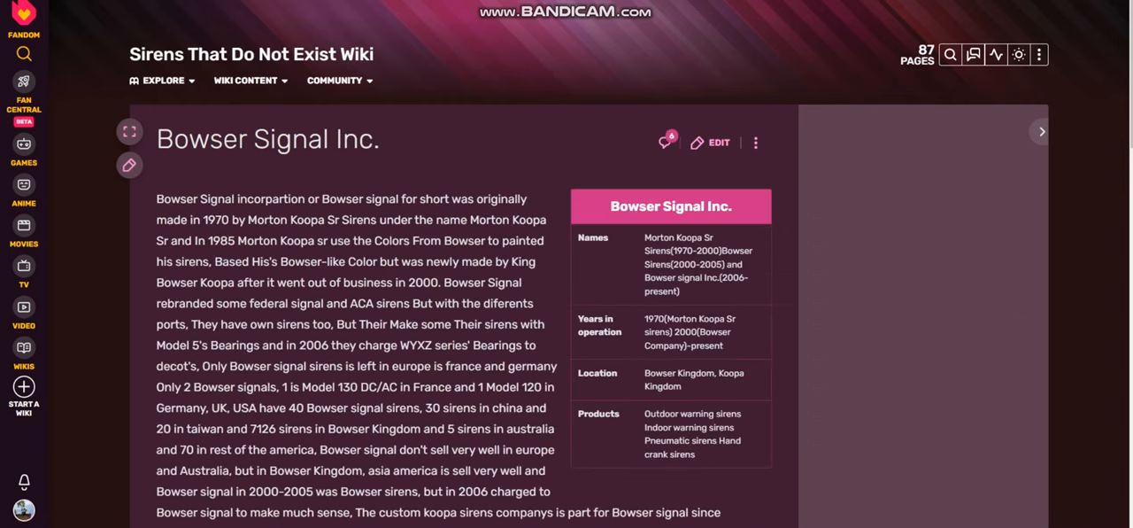
- Show the page tools sidebar and scroll down to the article's comment threads
click(1041, 131)
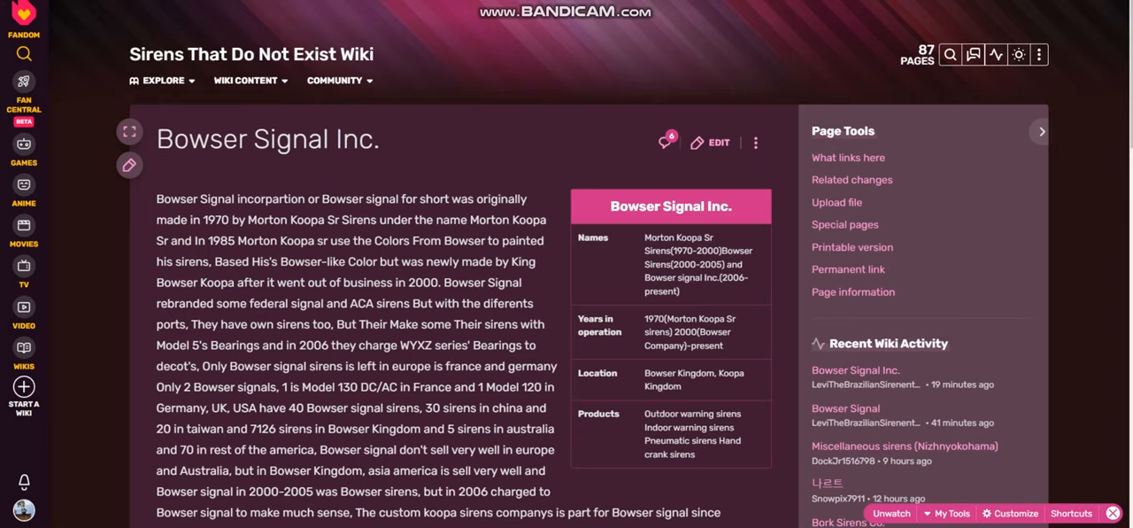
scroll(down, 3)
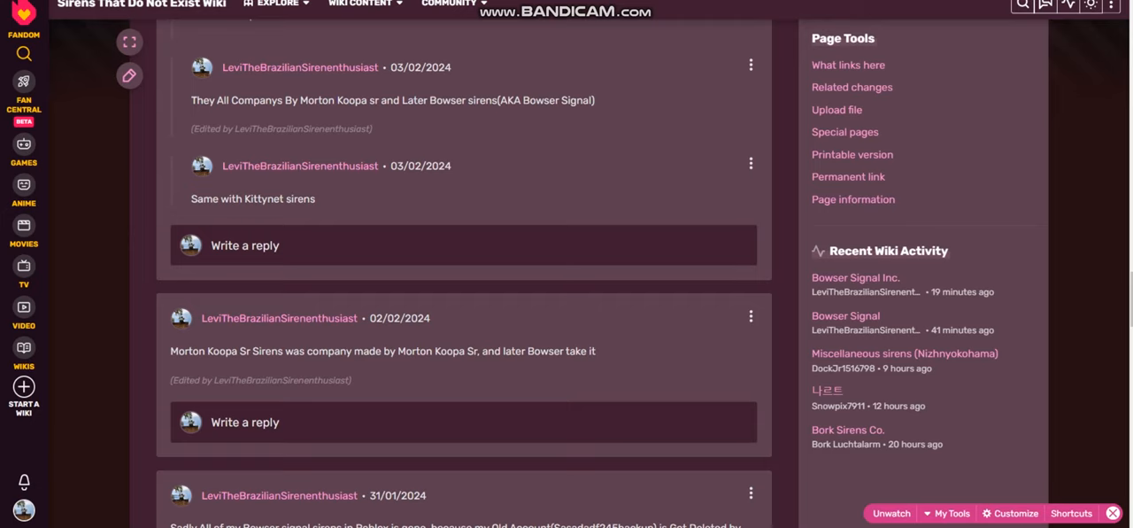
scroll(down, 3)
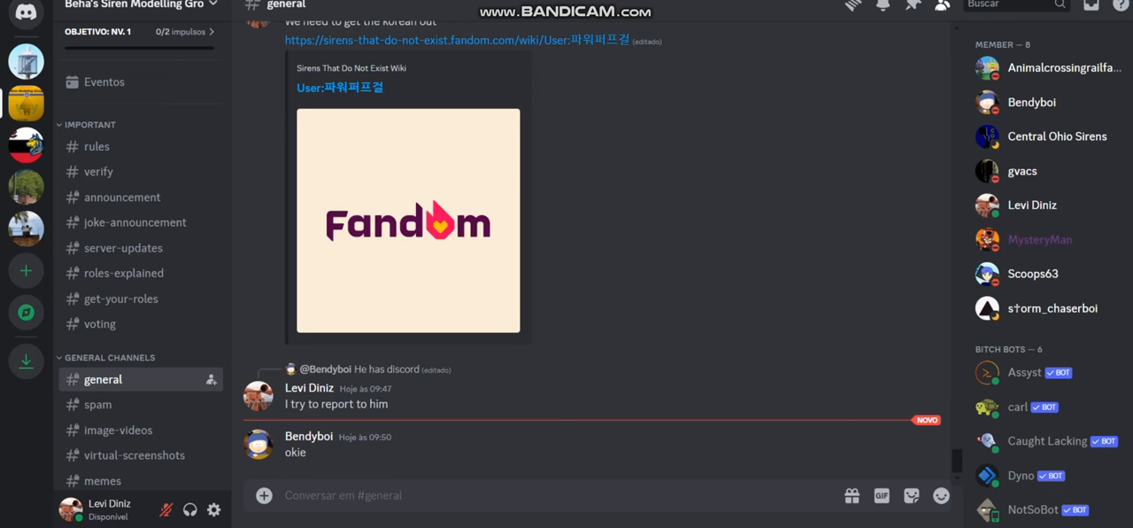
- Follow the User: link in #general to the Fandom profile of 파워퍼프걸 (thepowerpuffgirls)
click(453, 41)
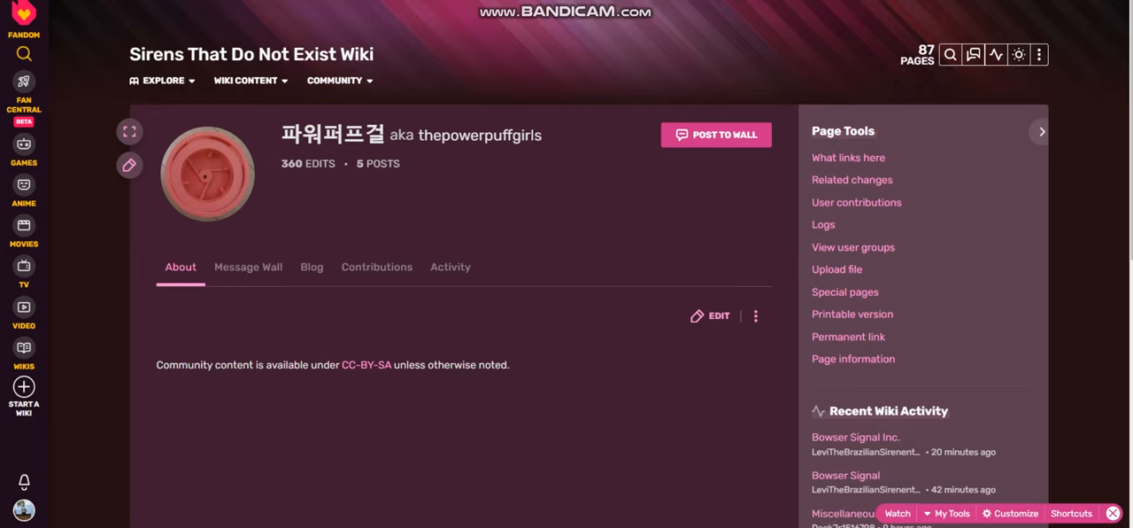
mouse_move(209, 174)
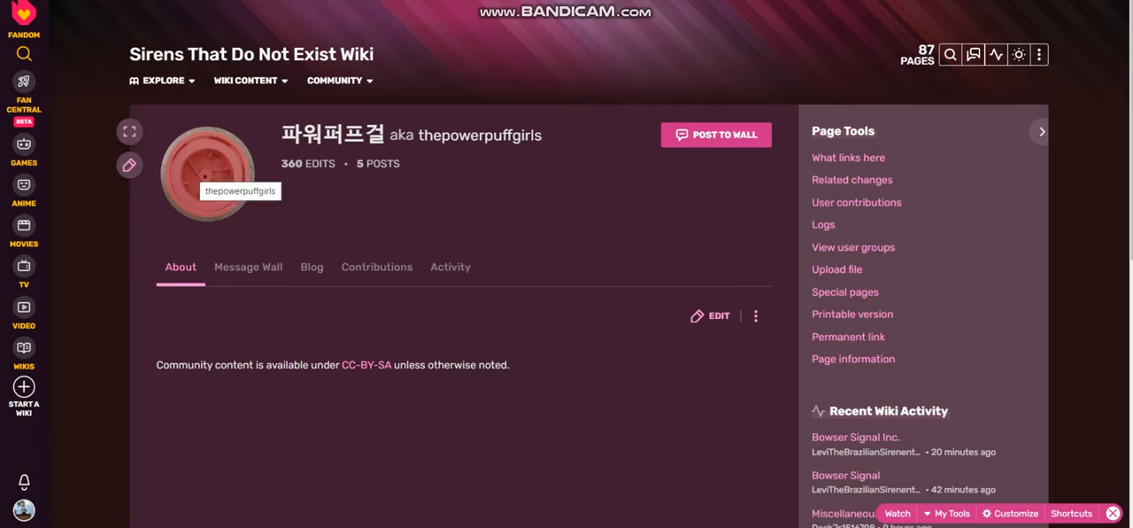